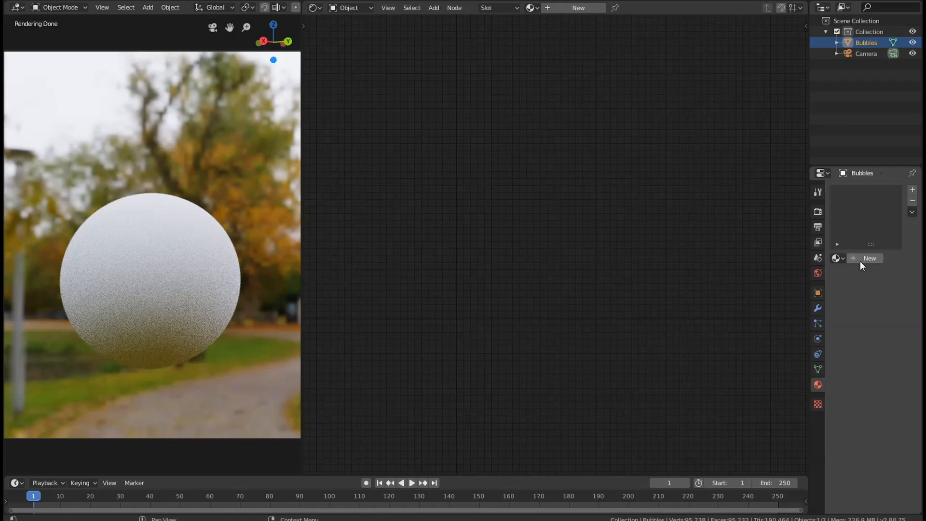
# Step: Create a new material (Material.002) on the Bubbles sphere with a default Principled BSDF
pyautogui.click(870, 259)
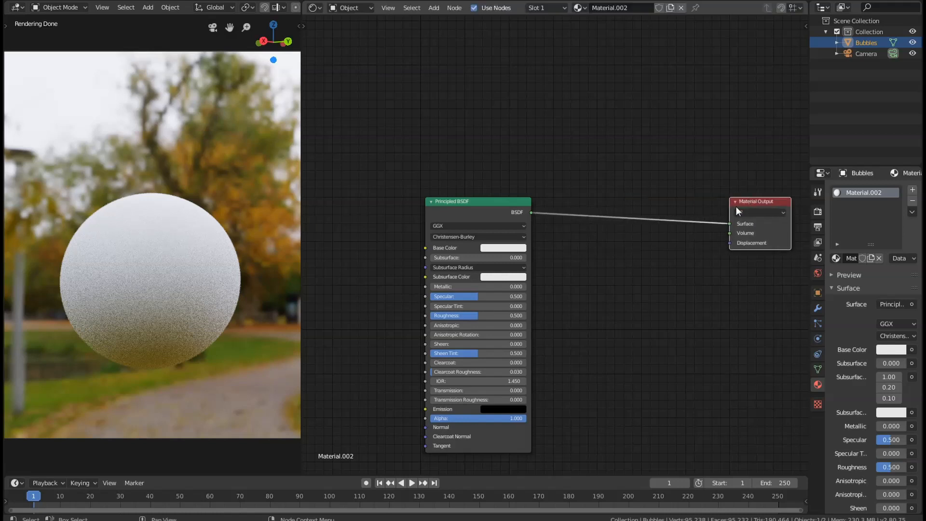
pyautogui.click(761, 212)
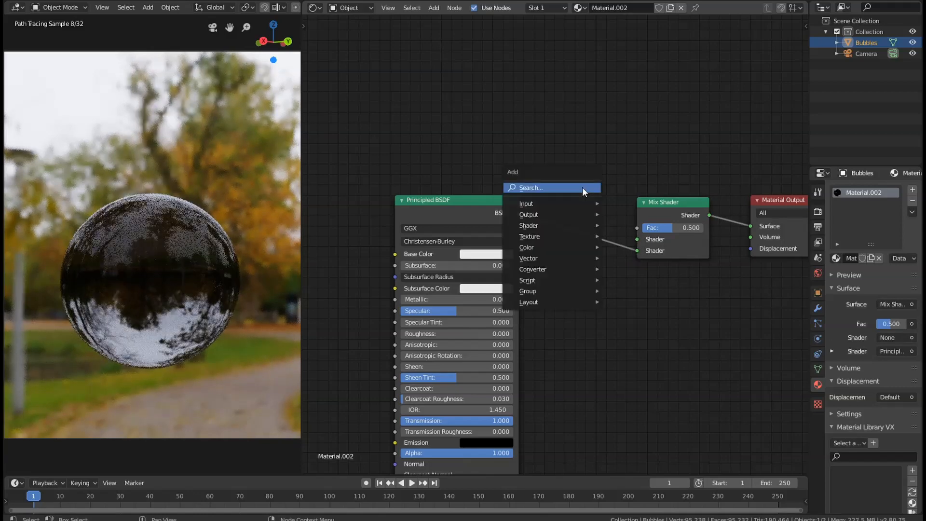
# Step: Add a Transparent BSDF node via the node search ('tra')
pyautogui.write('tr')
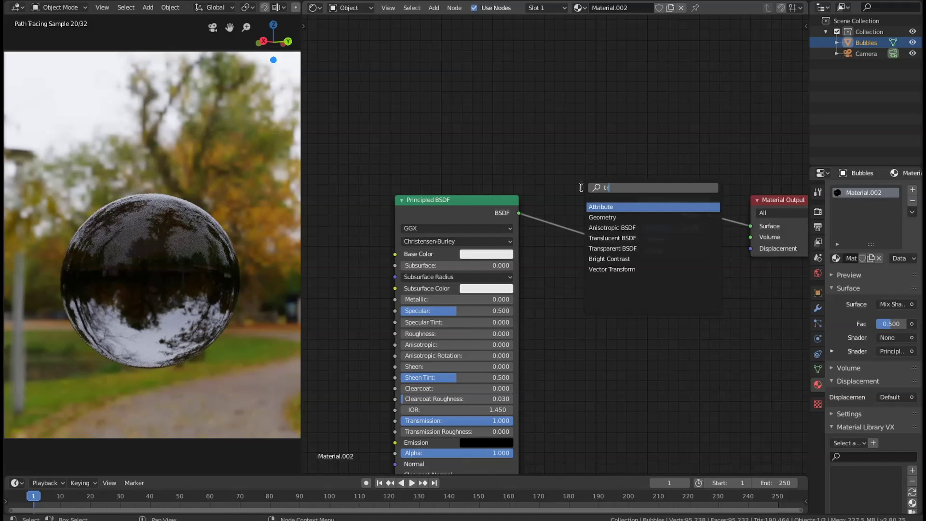
pyautogui.write('a')
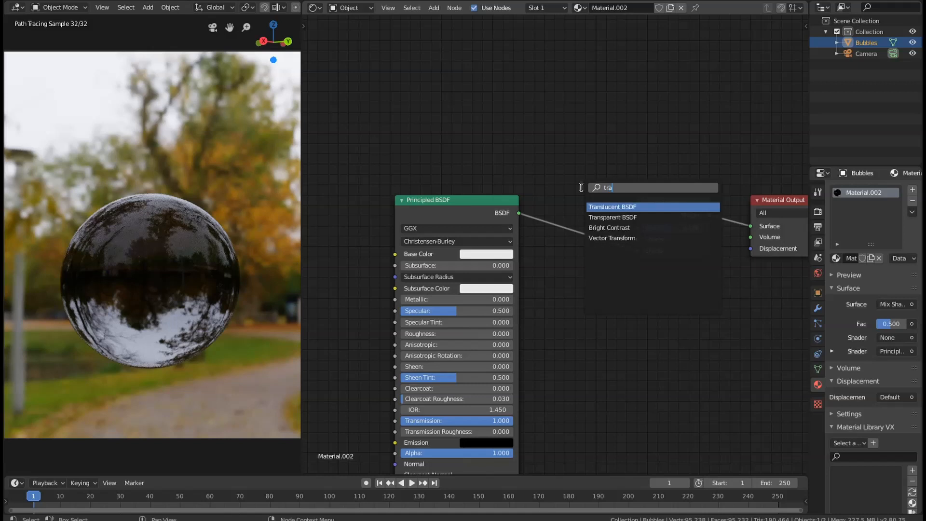
pyautogui.moveTo(612, 217)
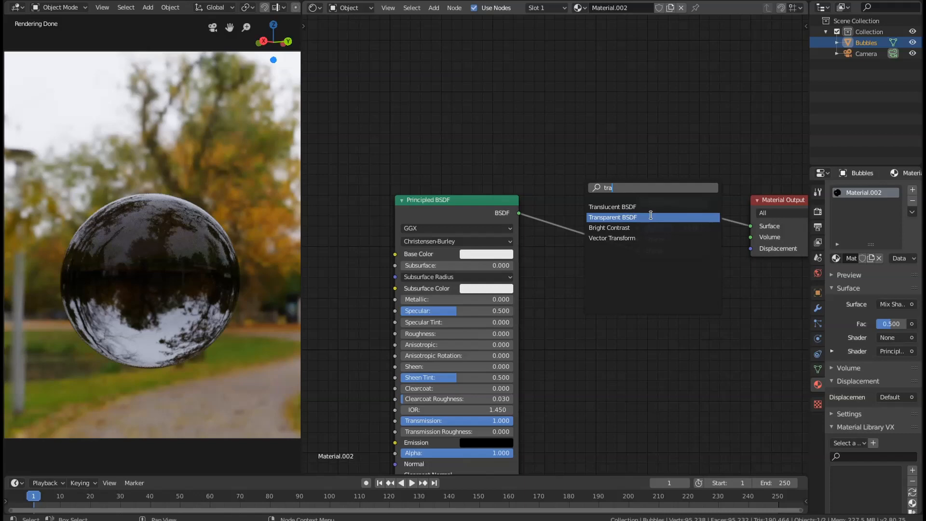
pyautogui.click(613, 217)
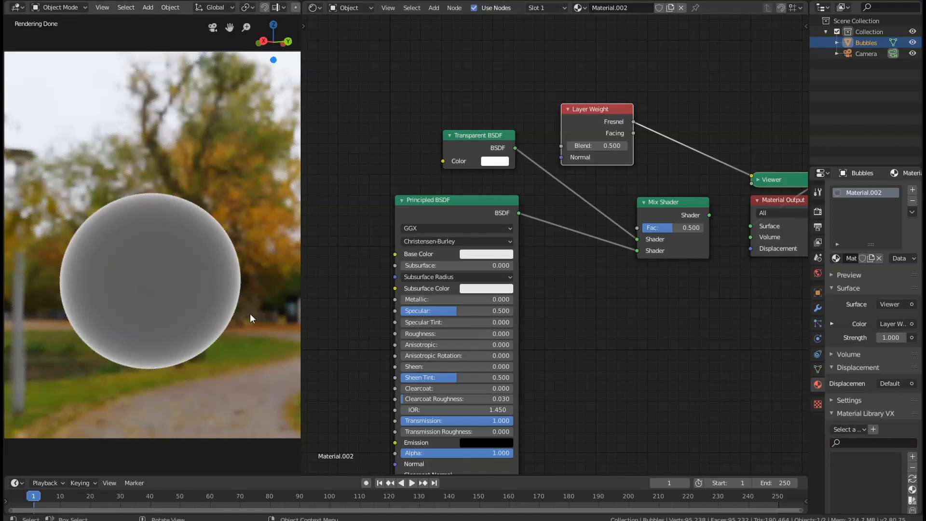
pyautogui.moveTo(197, 262)
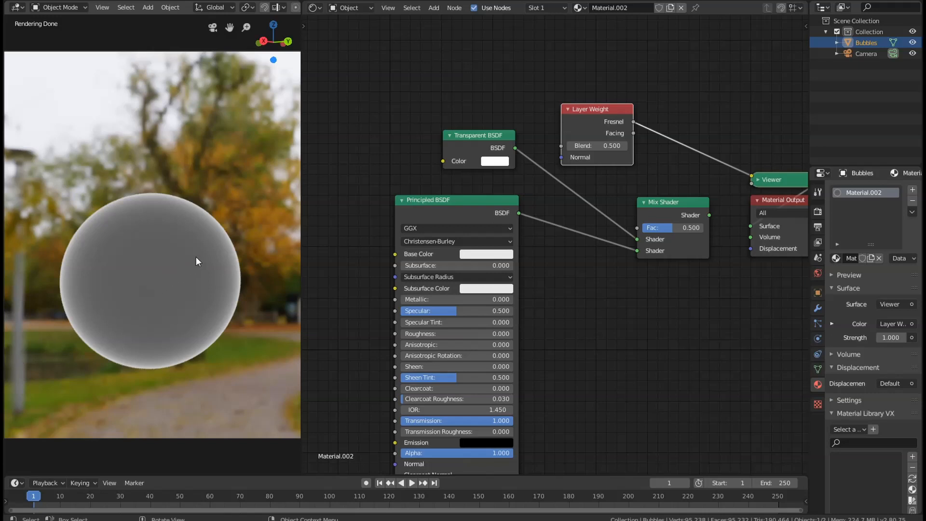
pyautogui.moveTo(604, 204)
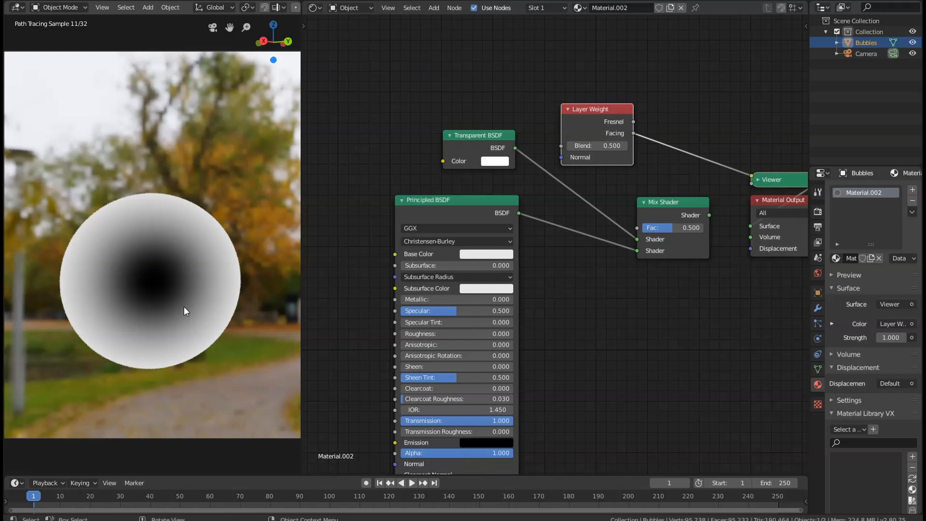
pyautogui.moveTo(157, 287)
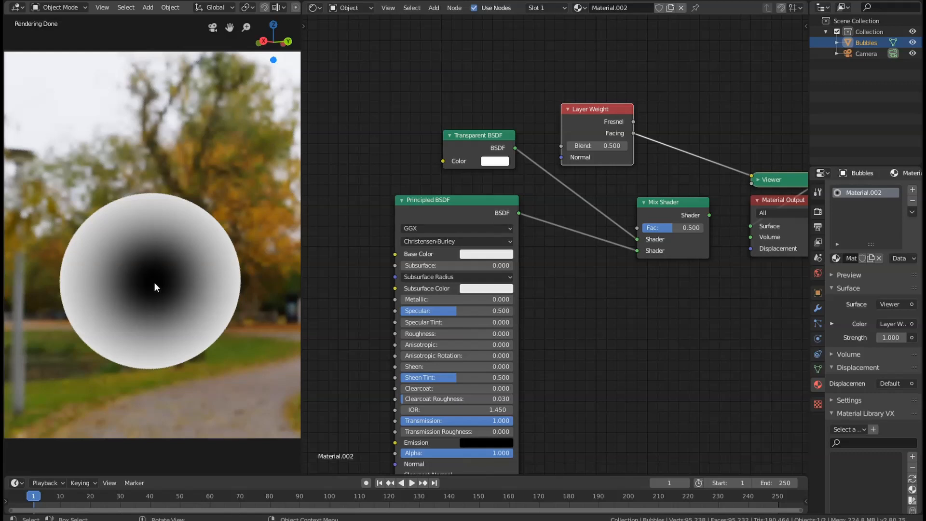
pyautogui.moveTo(156, 299)
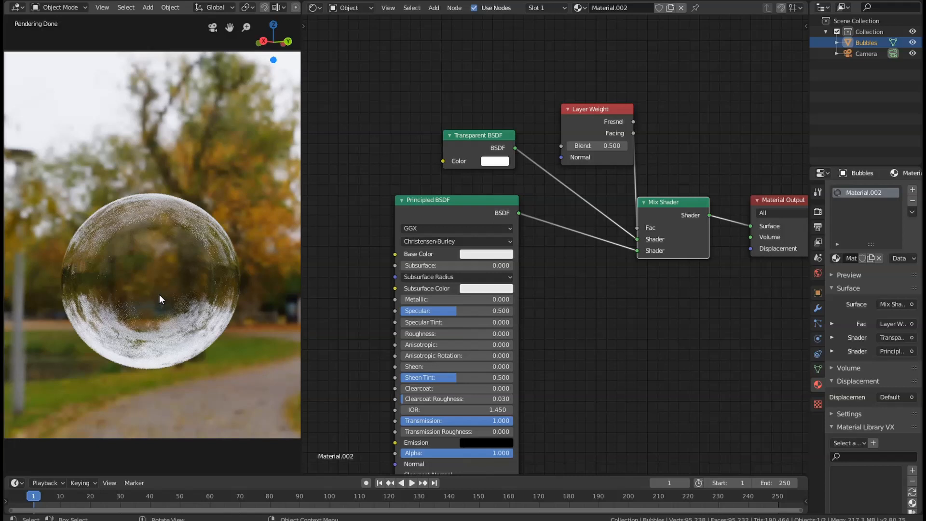
pyautogui.moveTo(167, 238)
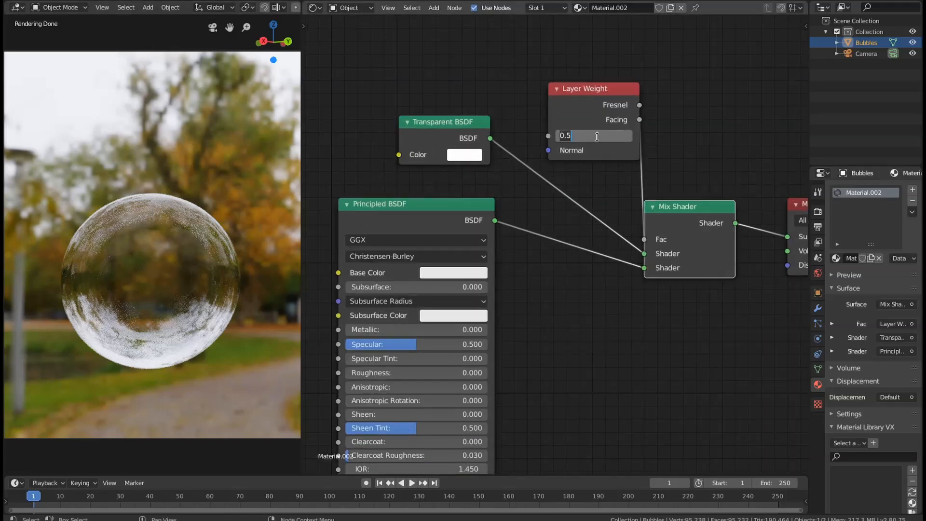
# Step: Lower the Layer Weight Blend to 0.2 so the Facing mix gives a clear bubble
pyautogui.write('.200')
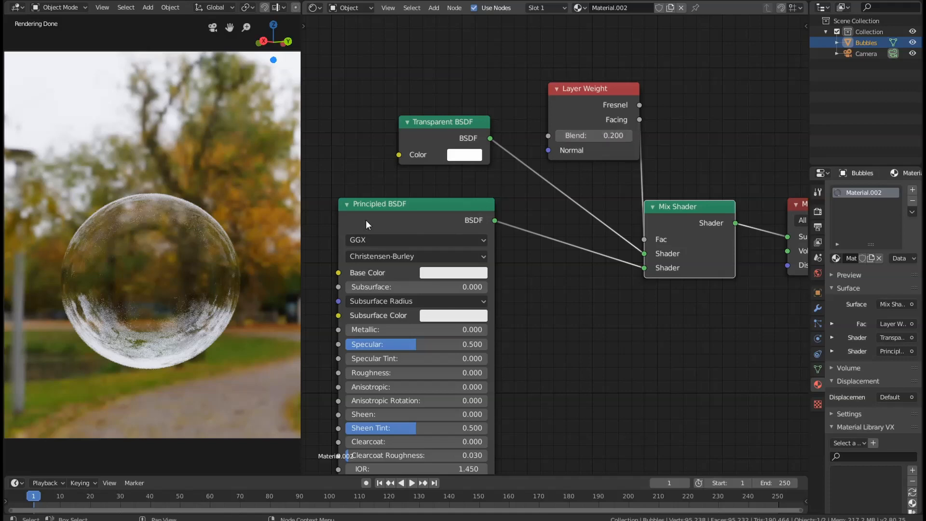
pyautogui.scroll(-3)
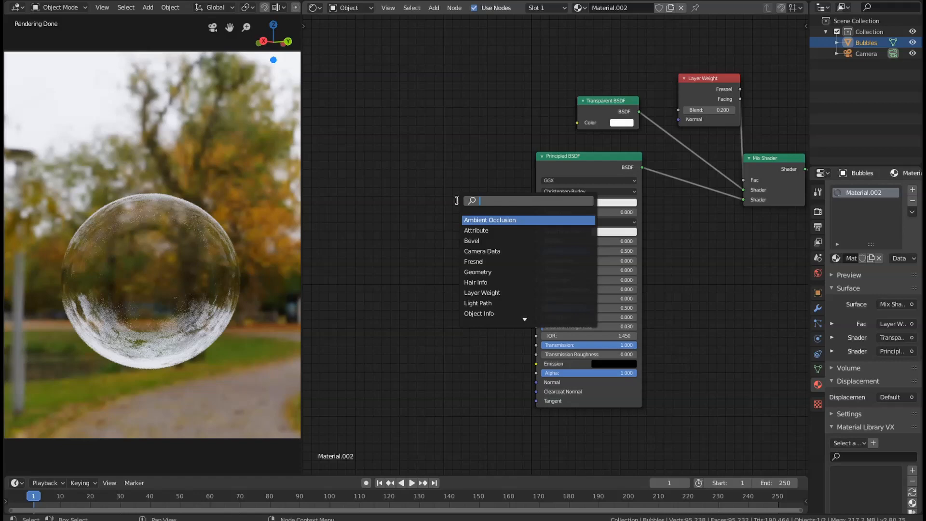
# Step: Add a Noise Texture with Scale 2 and Detail 16 feeding the Principled BSDF's Base Color
pyautogui.write('noise')
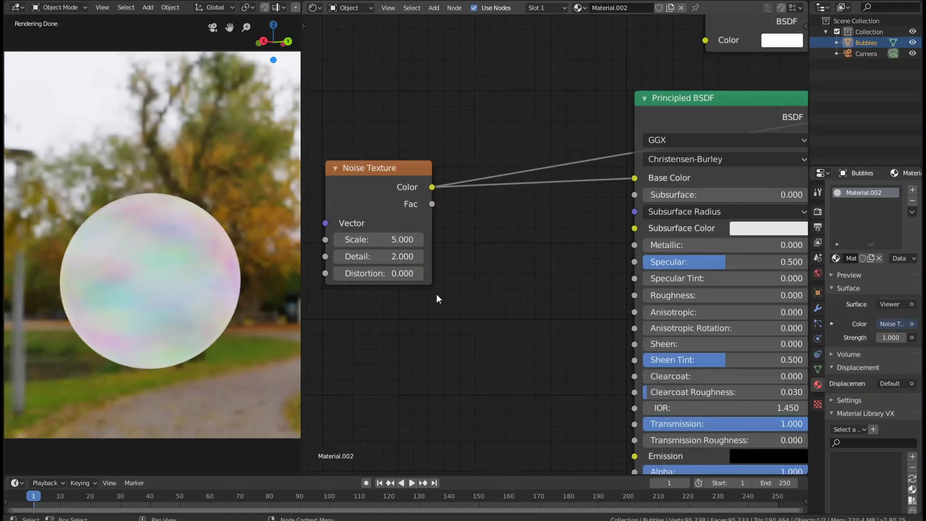
pyautogui.doubleClick(378, 239)
pyautogui.write('16')
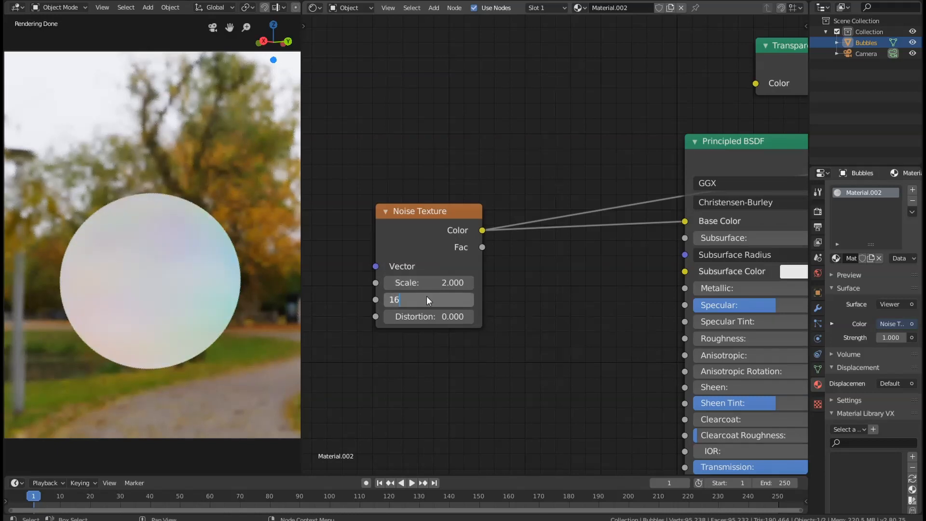
pyautogui.press('Return')
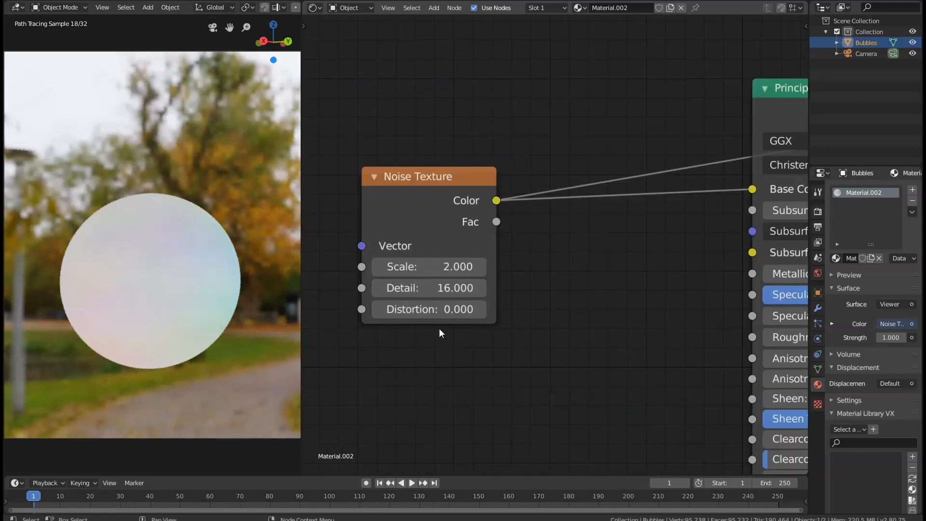
pyautogui.click(429, 309)
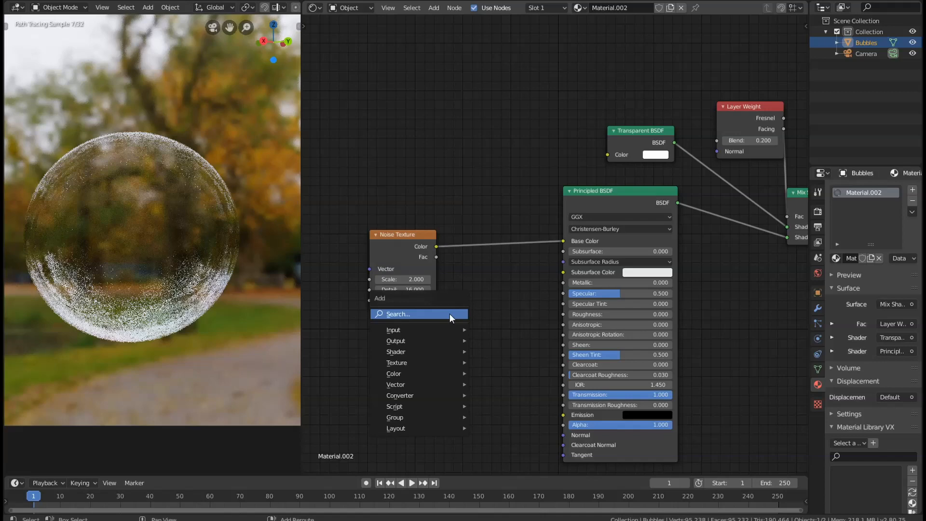
# Step: Add a Hue/Saturation node (Saturation 4) between the Noise Texture and Base Color
pyautogui.write('hue')
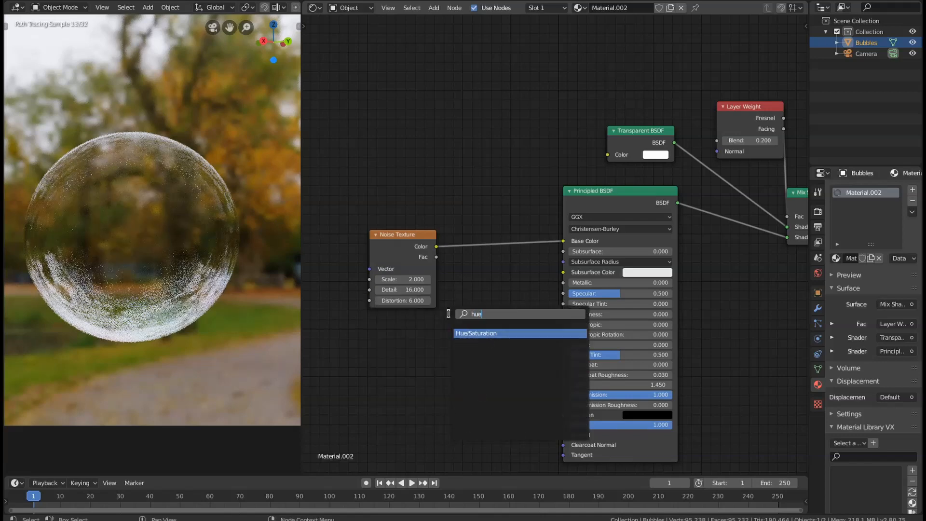
pyautogui.click(475, 333)
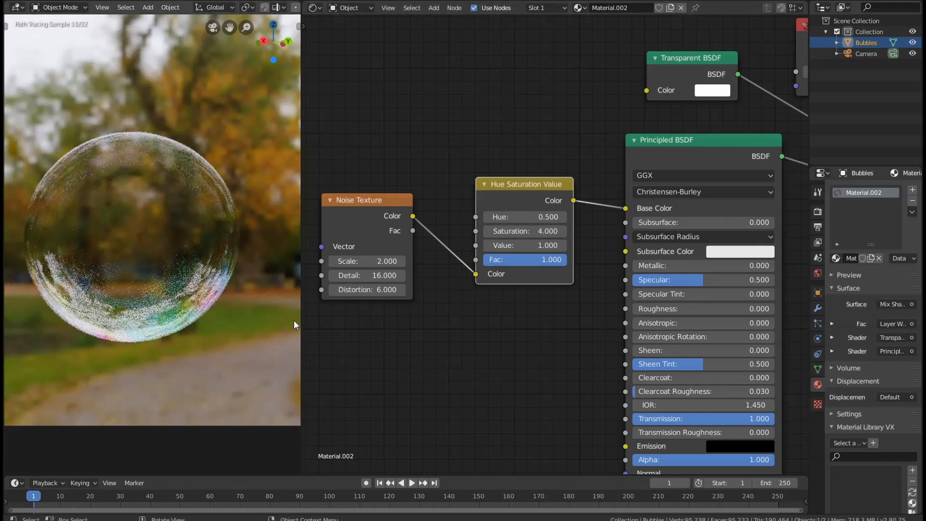
pyautogui.moveTo(416, 336)
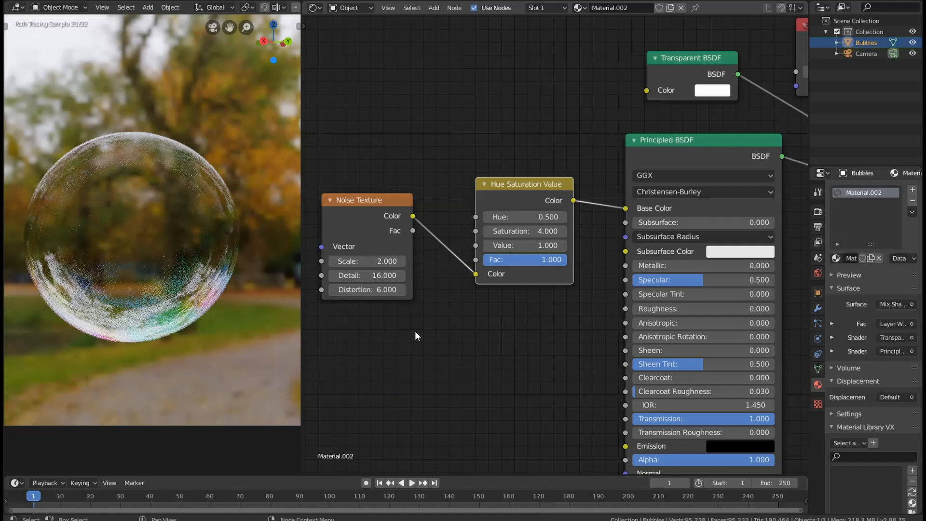